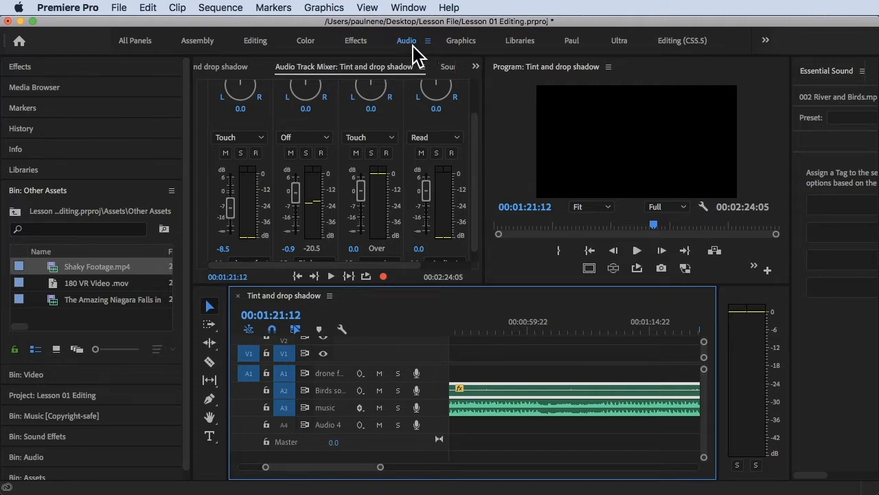
- Activate the Audio workspace from the saved workspaces list
click(408, 8)
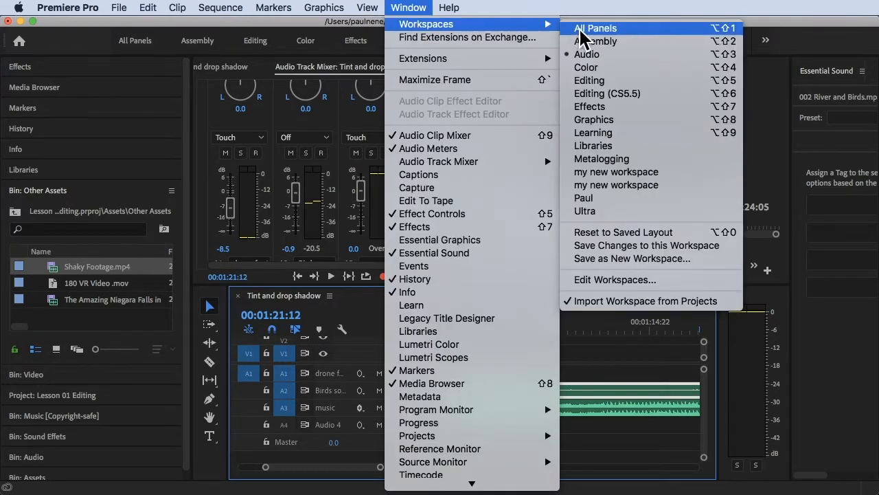
mouse_move(588, 55)
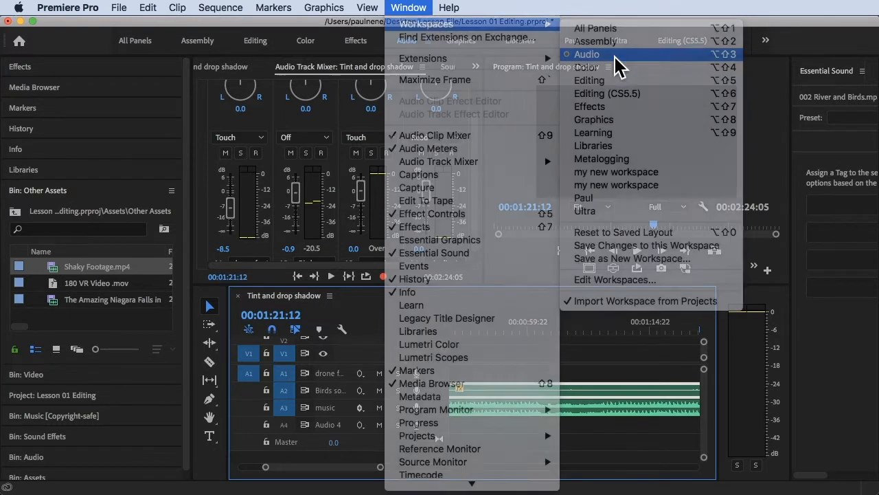
click(587, 53)
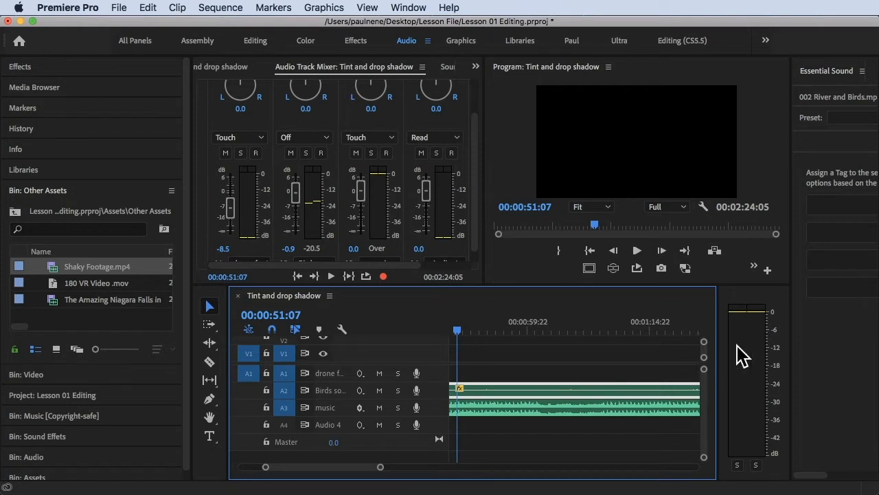
mouse_move(748, 285)
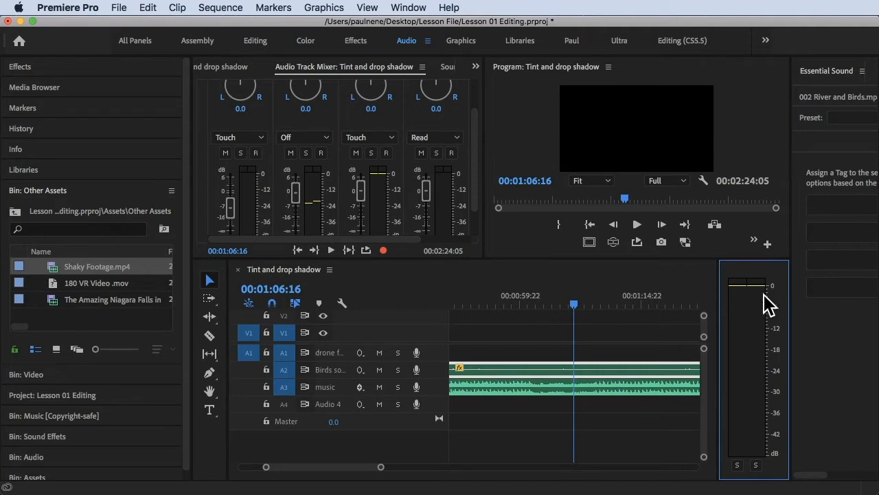
mouse_move(756, 323)
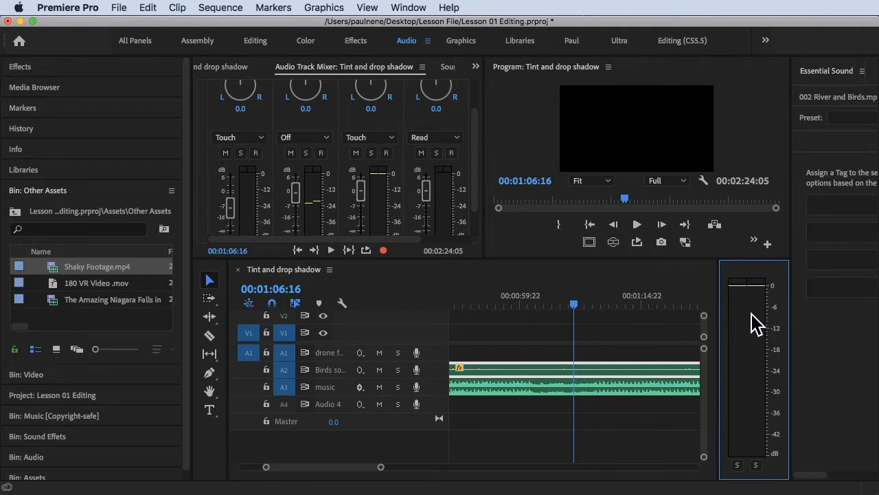
mouse_move(758, 313)
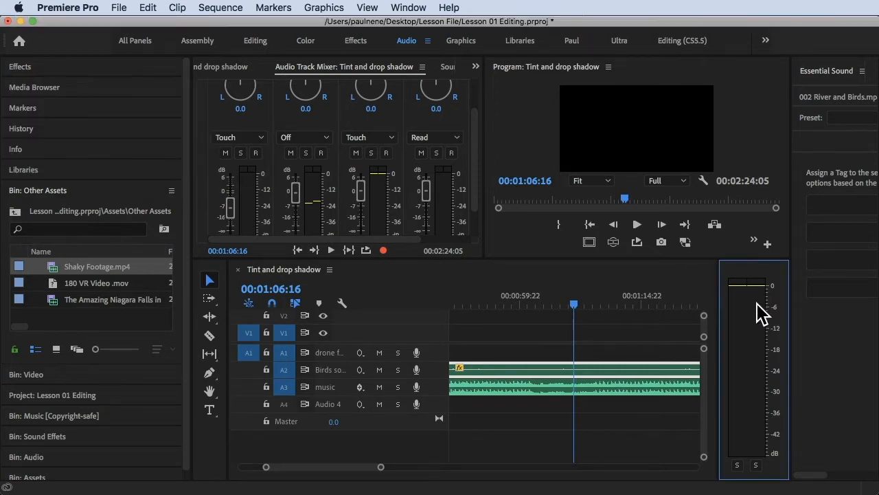
mouse_move(754, 316)
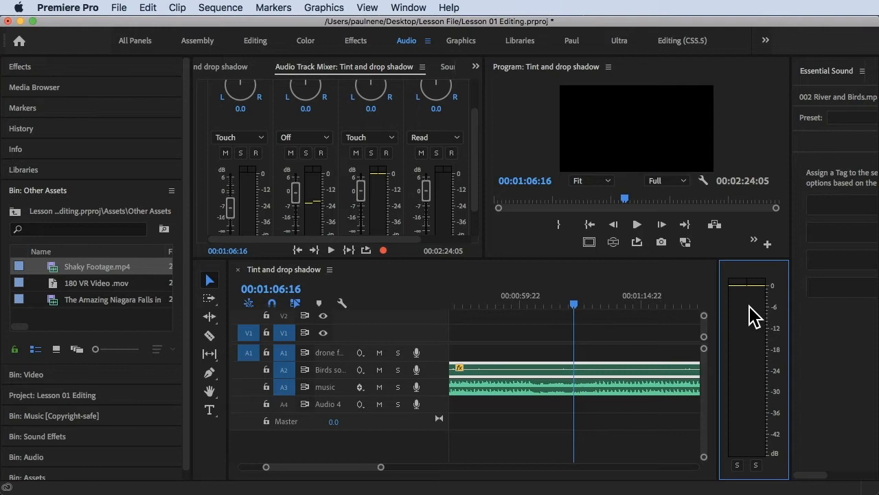
mouse_move(753, 309)
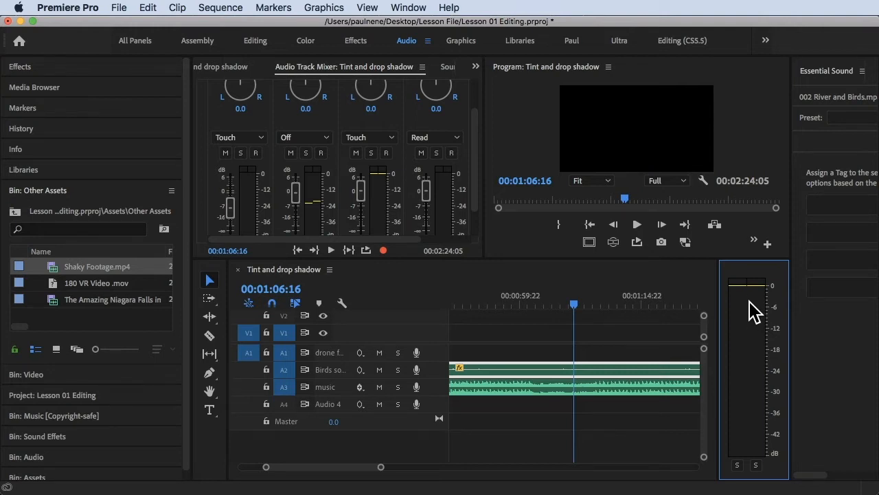
mouse_move(762, 327)
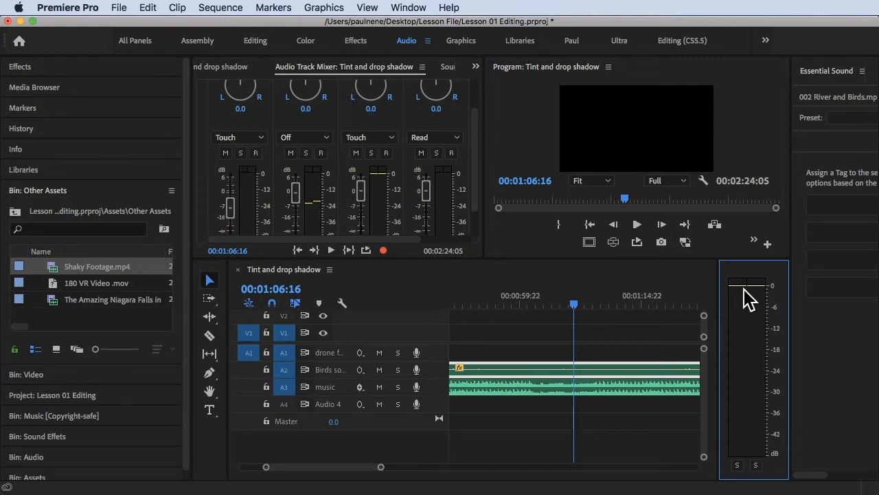
mouse_move(753, 295)
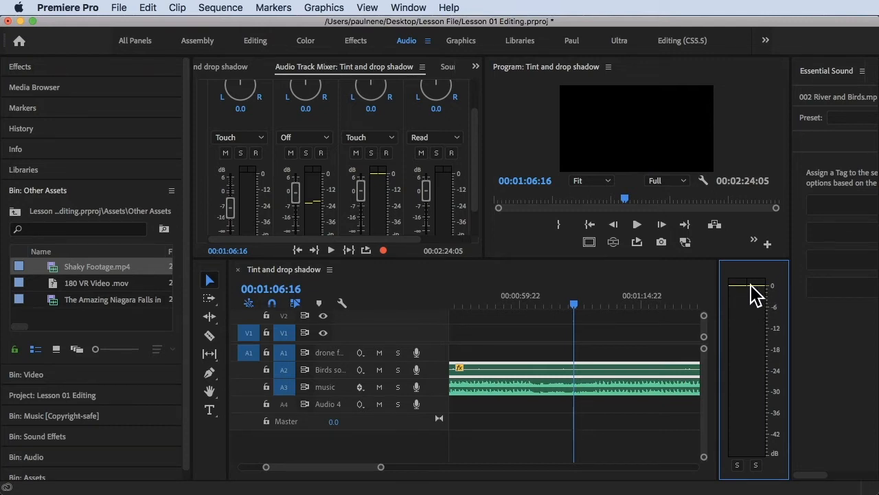
mouse_move(756, 357)
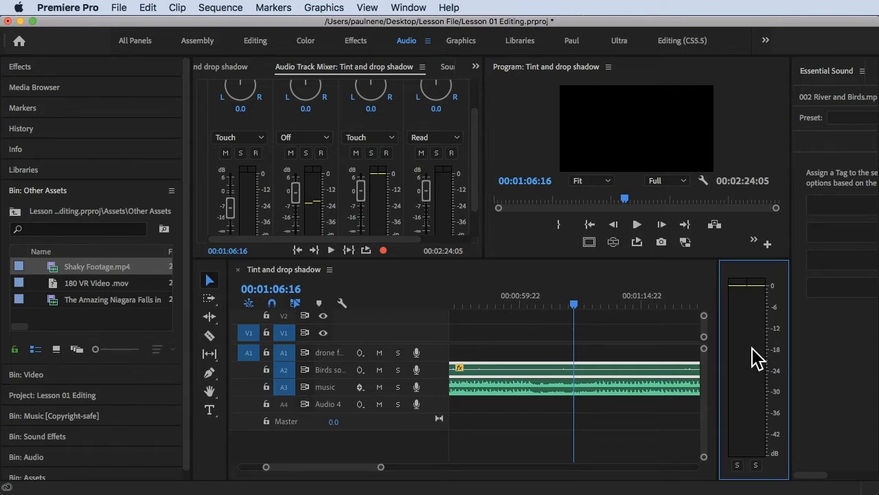
mouse_move(736, 364)
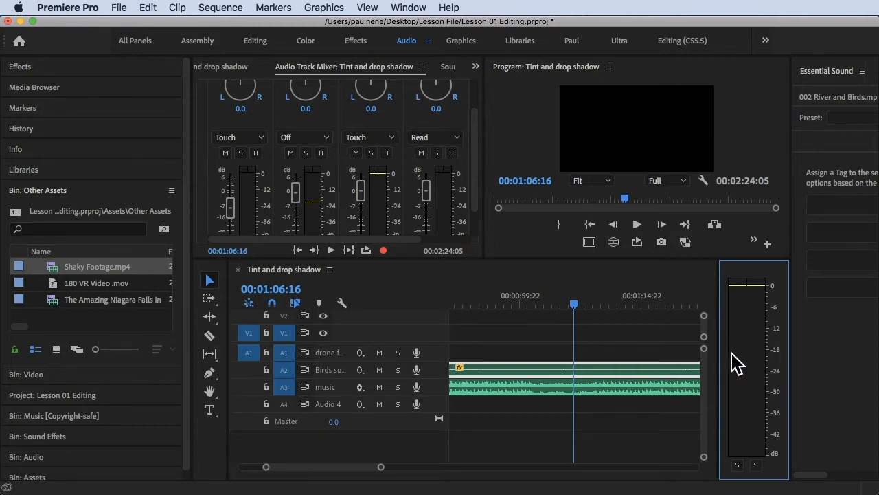
mouse_move(737, 371)
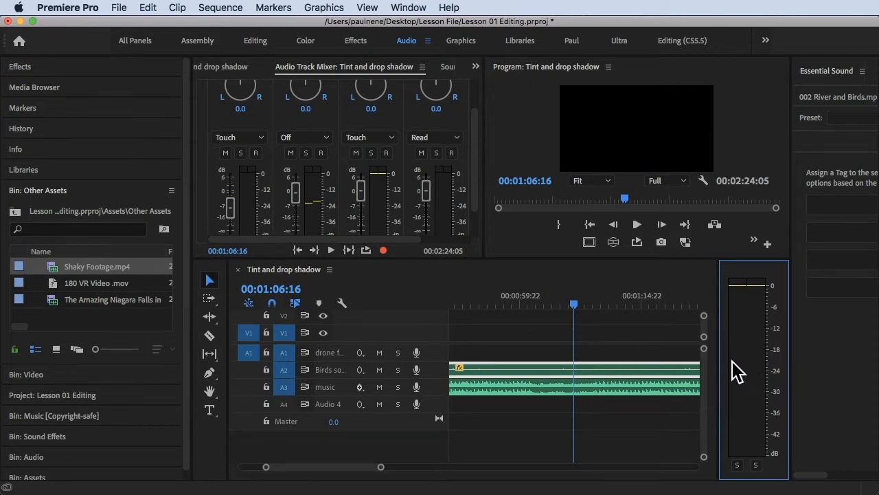
mouse_move(739, 401)
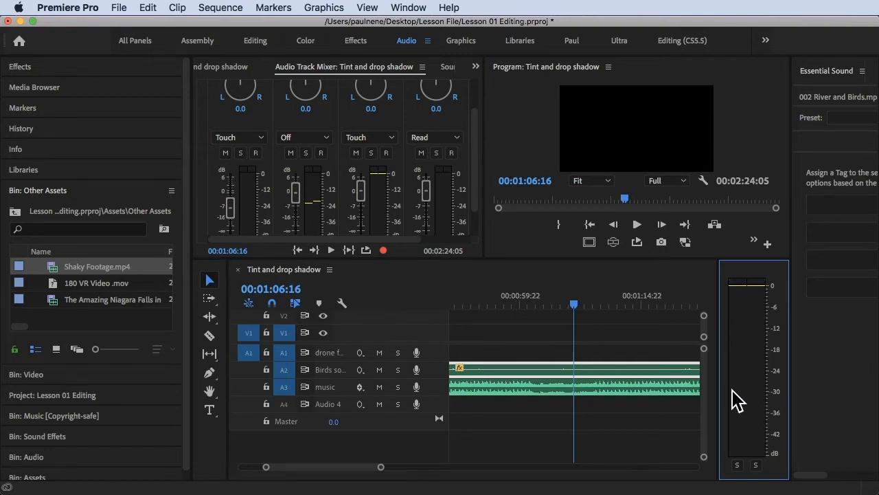
mouse_move(758, 401)
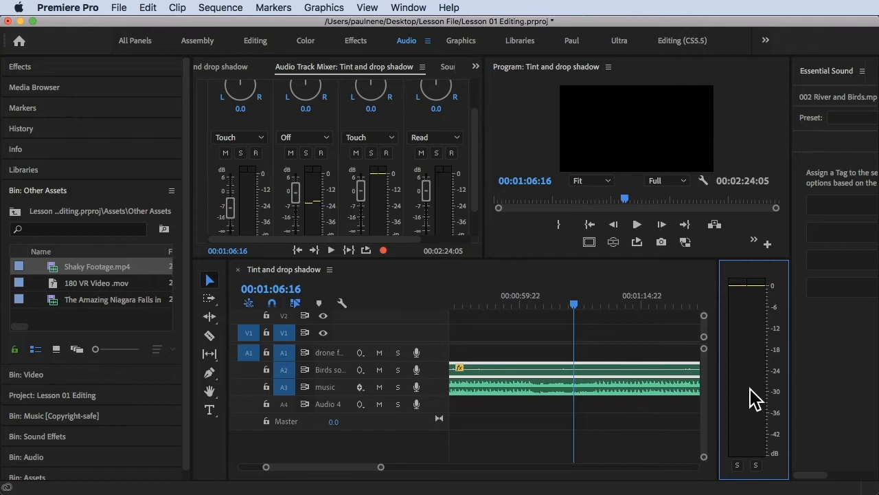
mouse_move(755, 396)
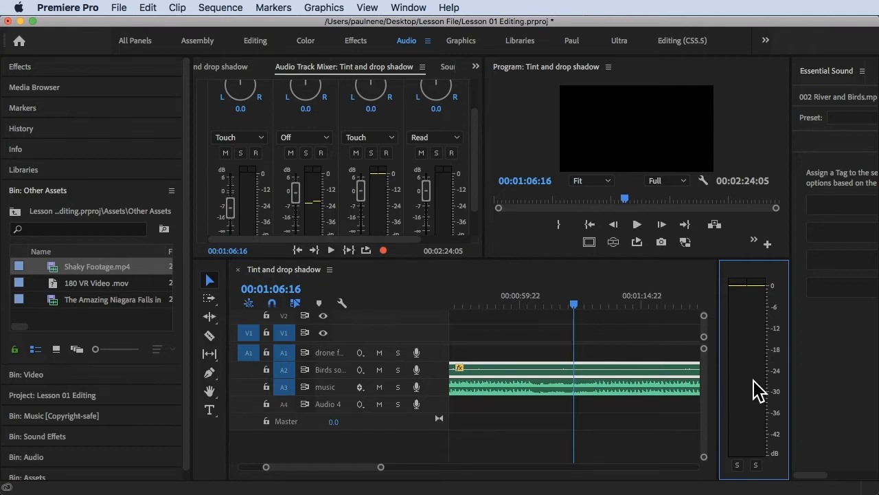
mouse_move(747, 397)
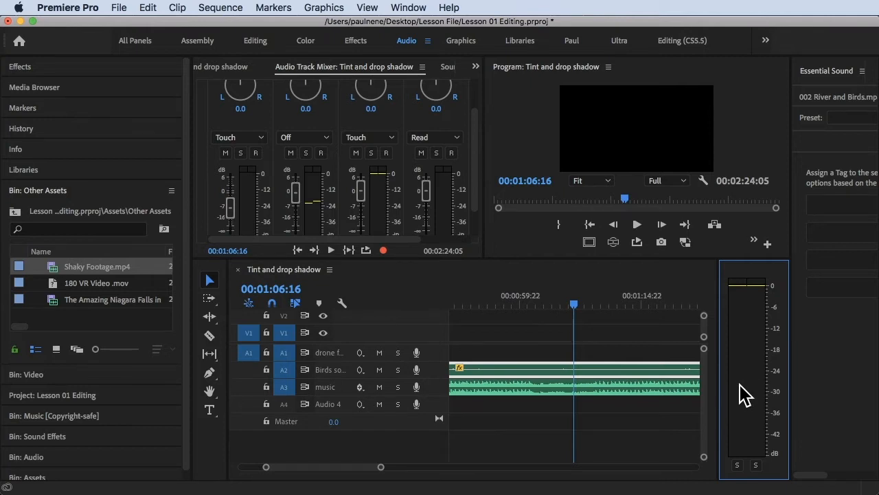
mouse_move(750, 392)
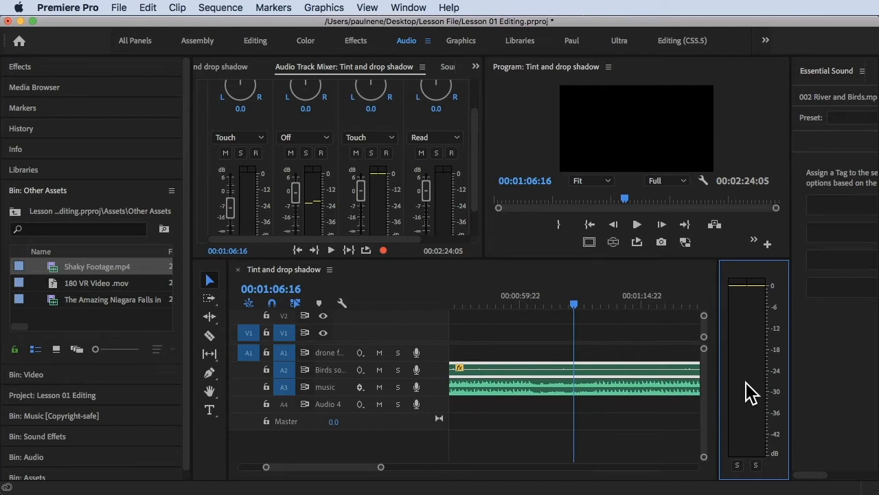
mouse_move(753, 395)
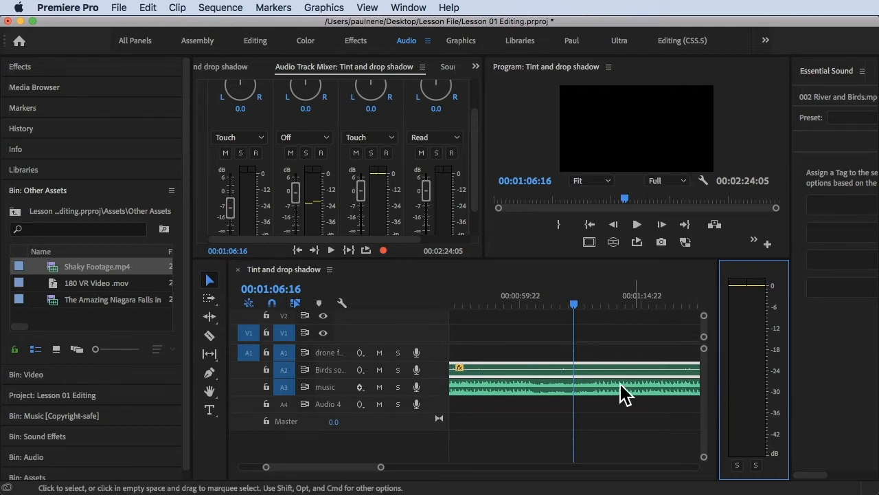
- Select the Nature music clip and adjust its gain via the Audio Gain dialog
click(577, 369)
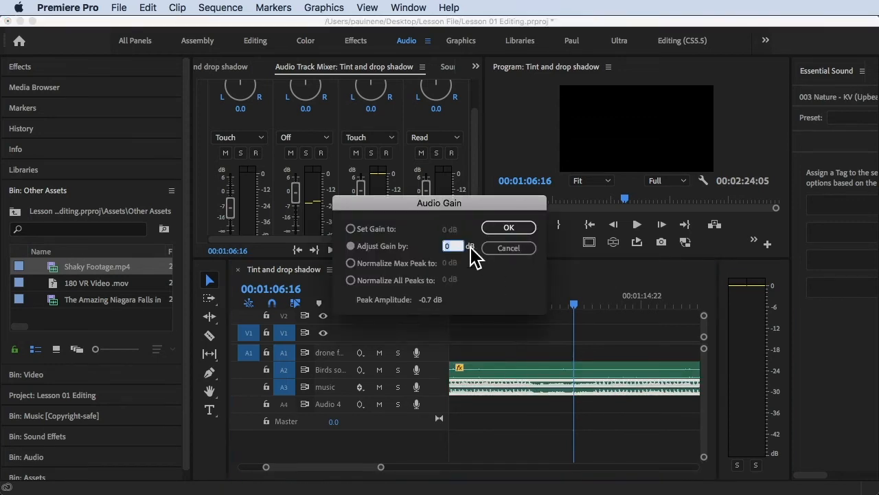
click(350, 228)
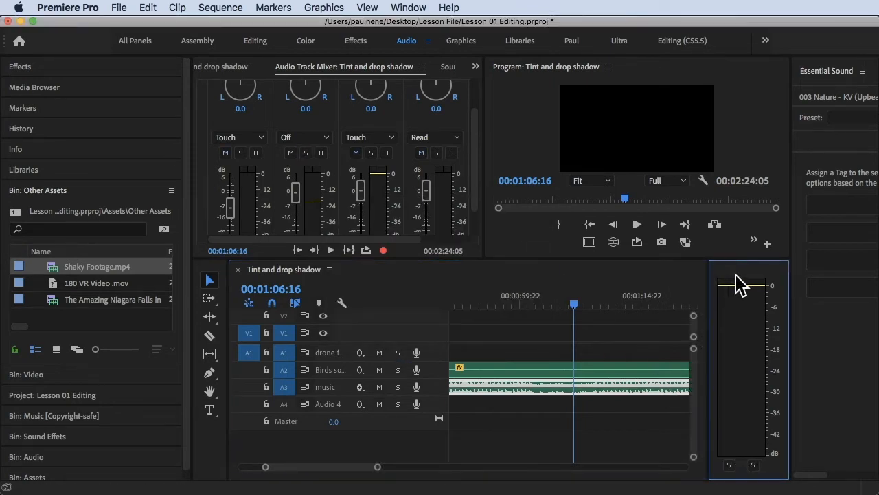
mouse_move(742, 302)
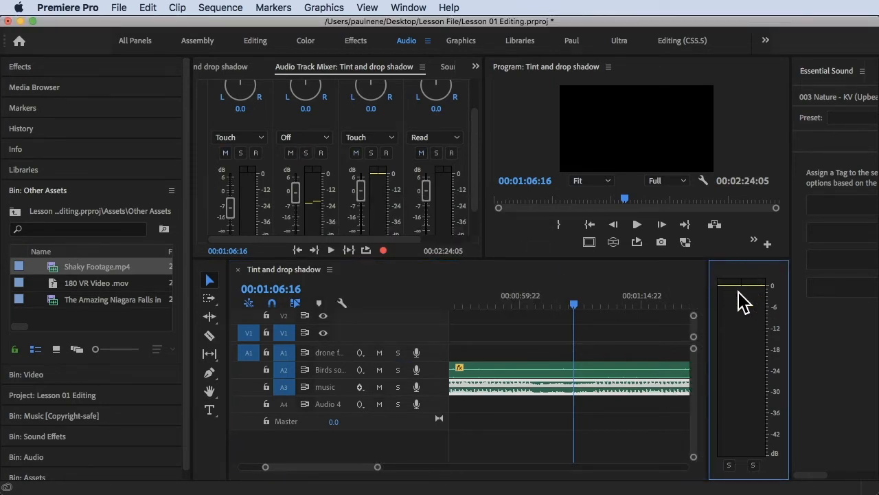
mouse_move(772, 460)
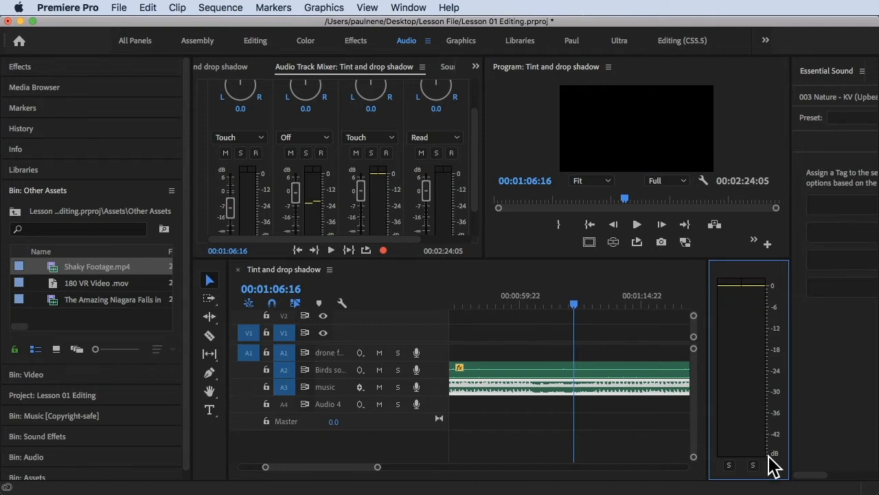
mouse_move(759, 371)
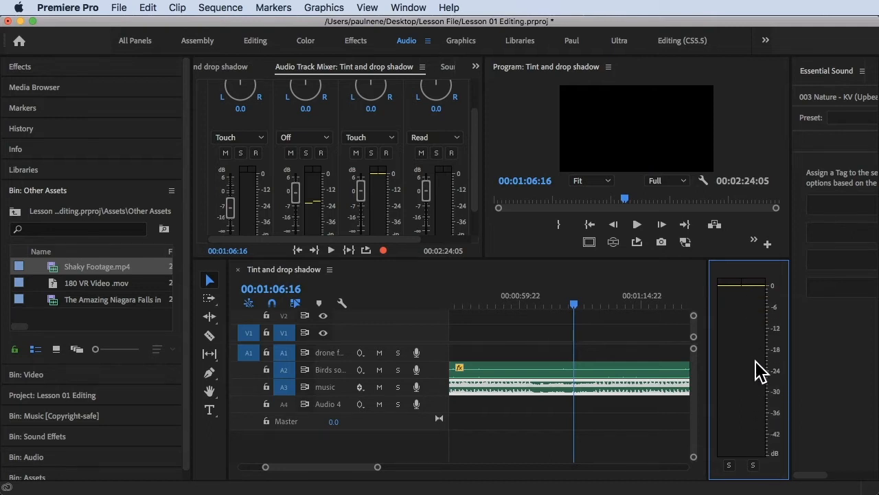
mouse_move(756, 329)
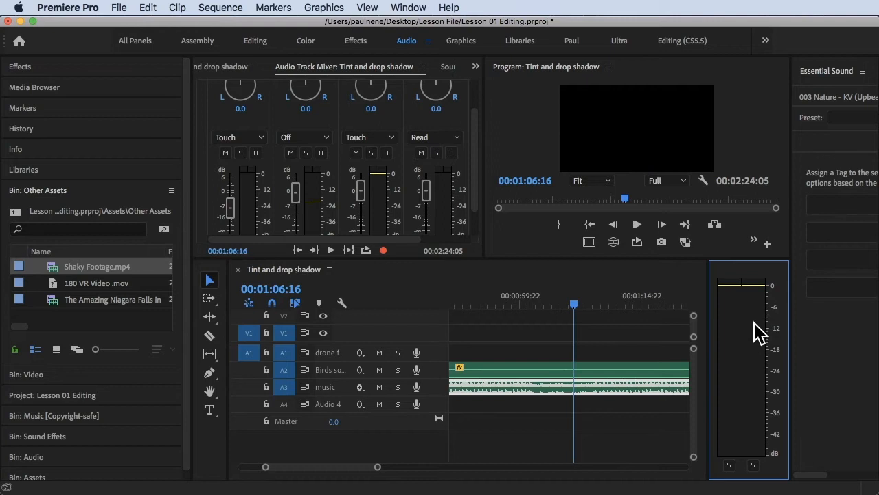
mouse_move(538, 382)
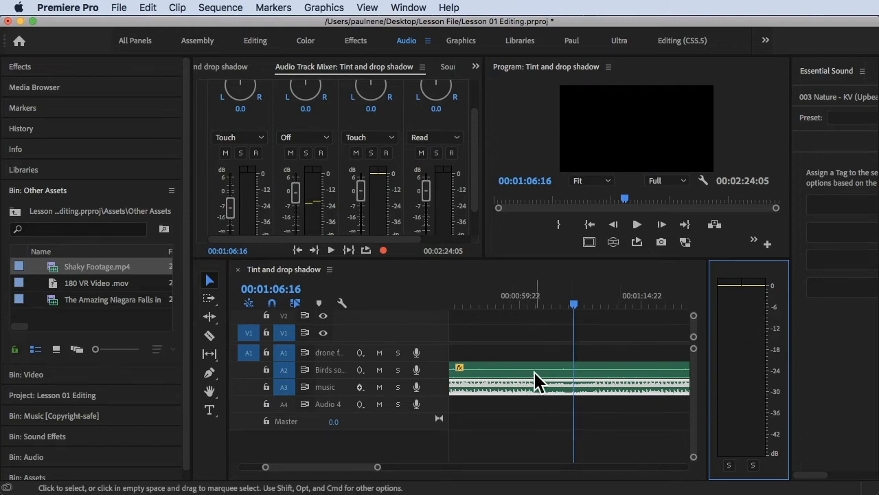
mouse_move(577, 387)
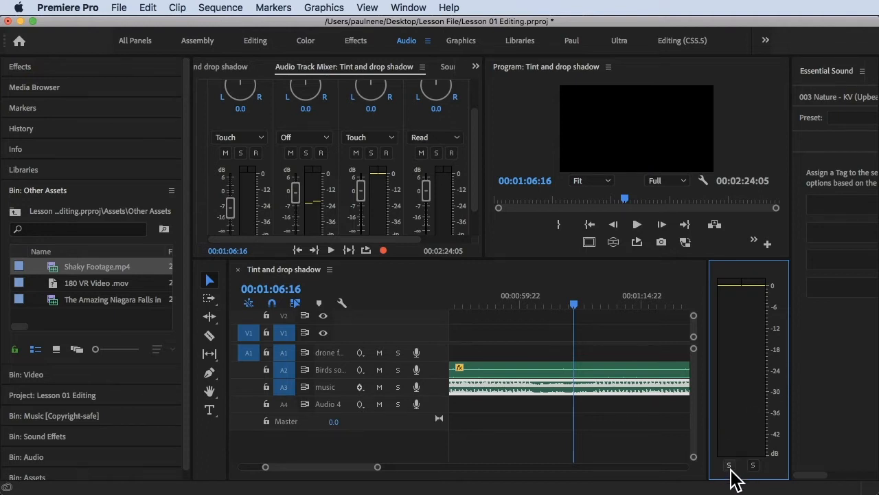
mouse_move(767, 395)
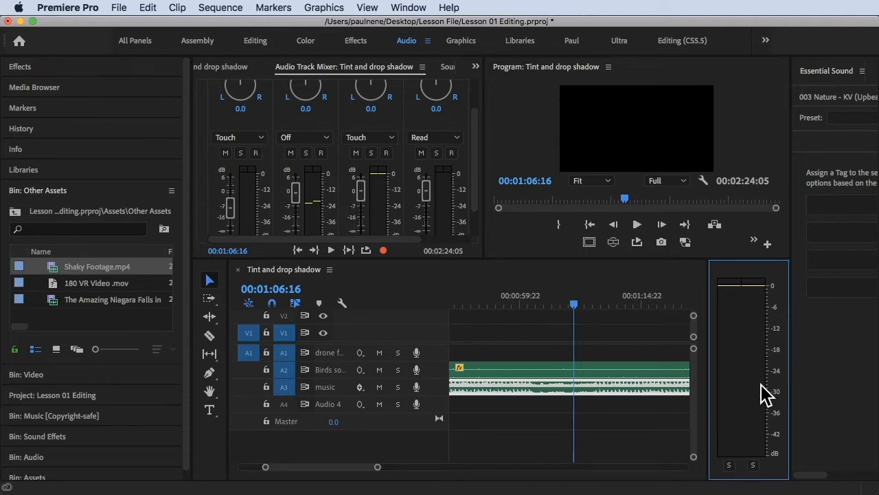
mouse_move(735, 388)
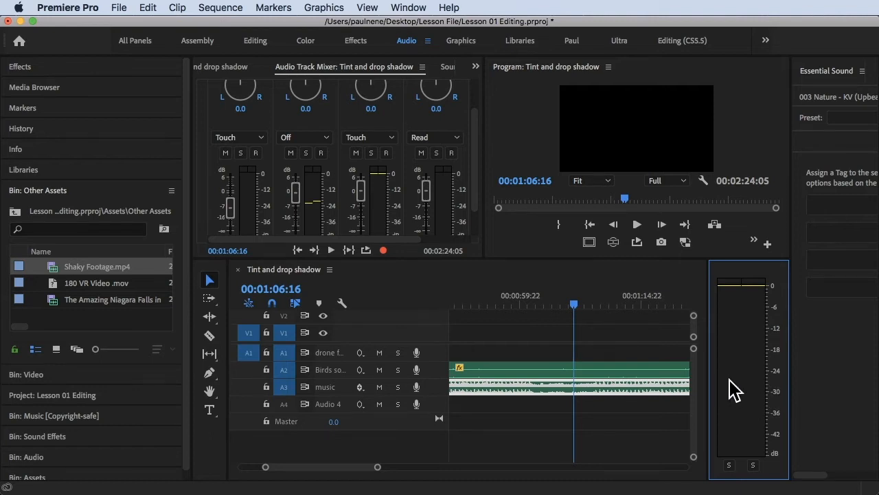
click(637, 224)
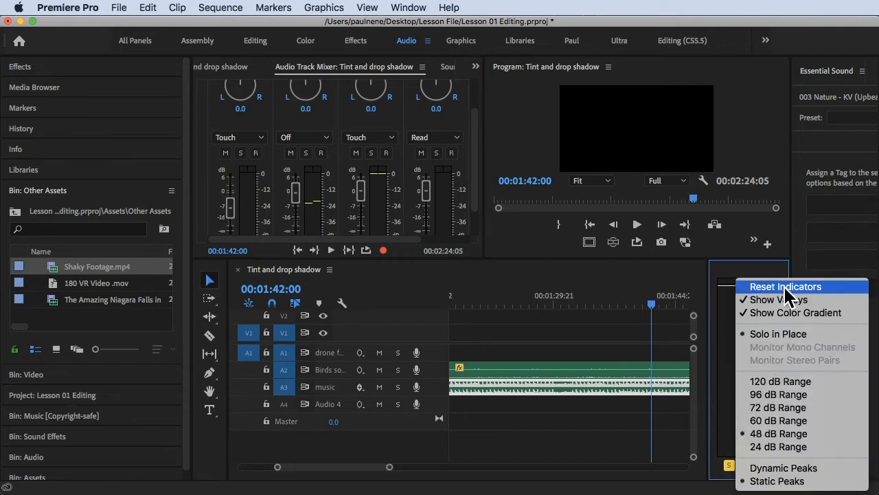
mouse_move(799, 295)
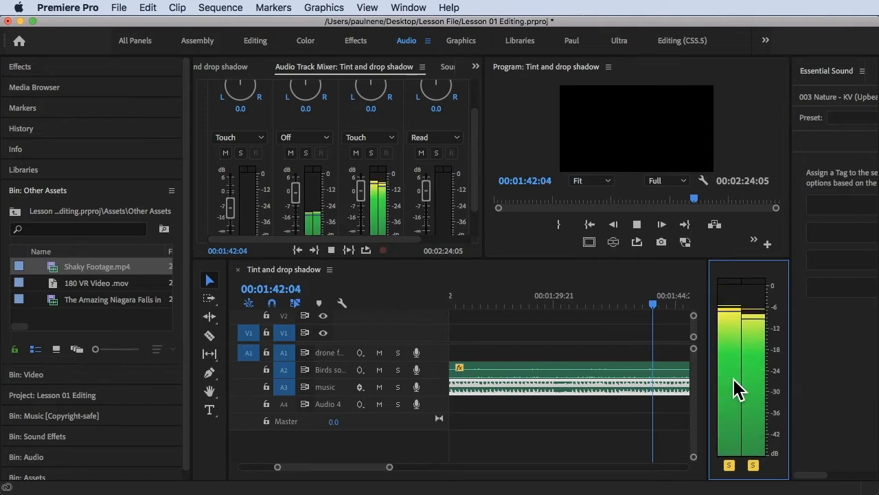
- Turn off Show Valleys in the audio meter options
right_click(739, 387)
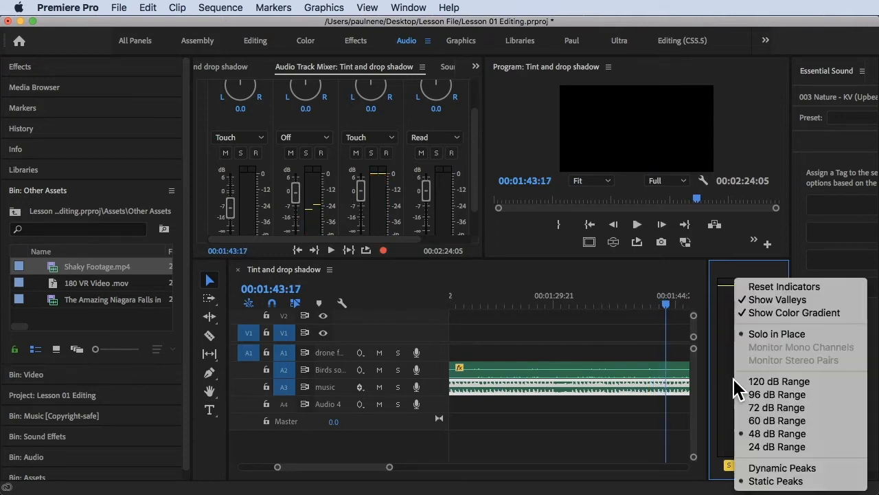
mouse_move(777, 299)
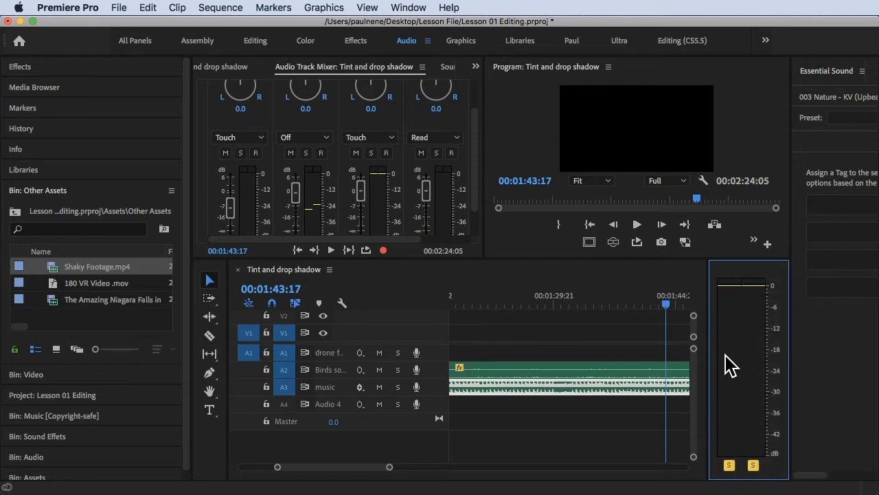
click(636, 224)
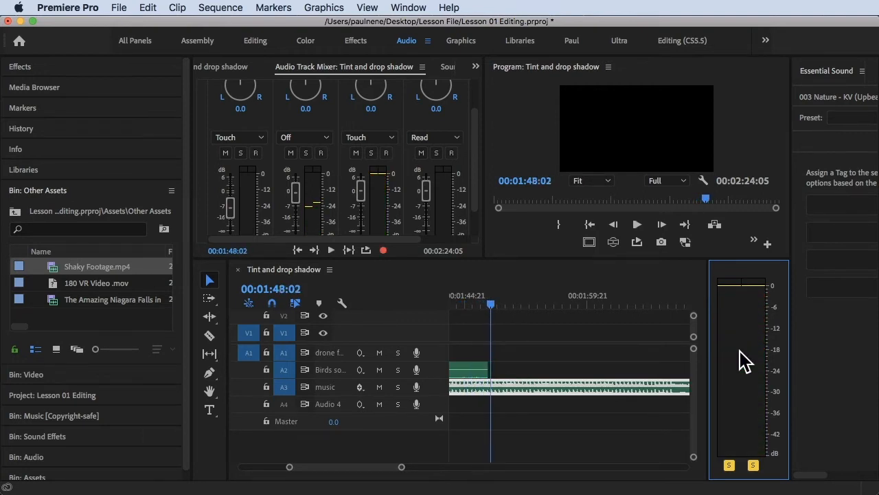
mouse_move(721, 323)
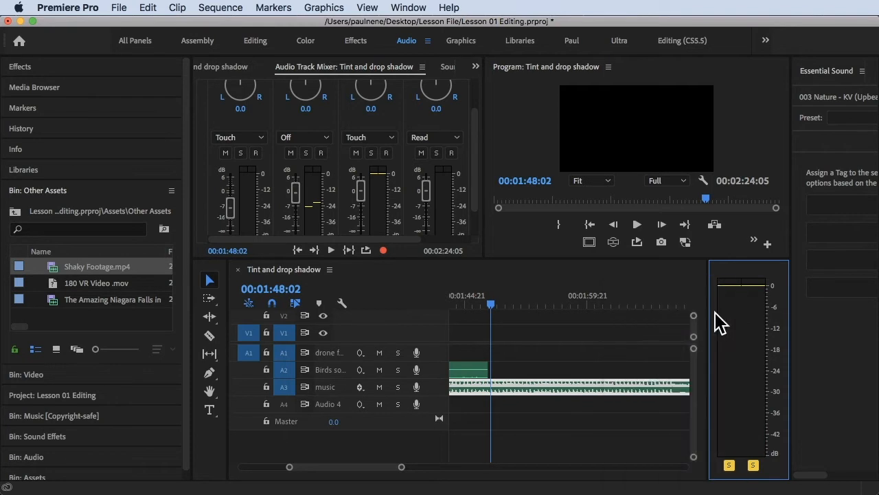
- Play back parts of the sequence to watch the meters, stopping near 1:14
click(636, 224)
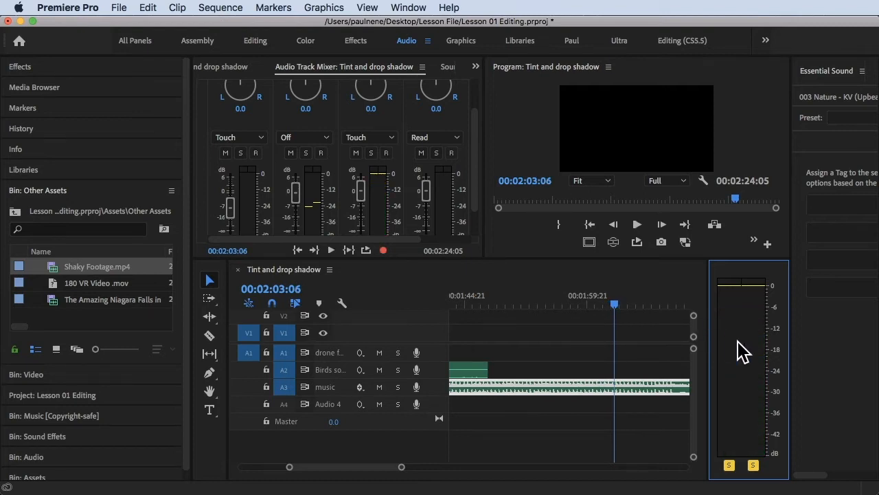
mouse_move(704, 351)
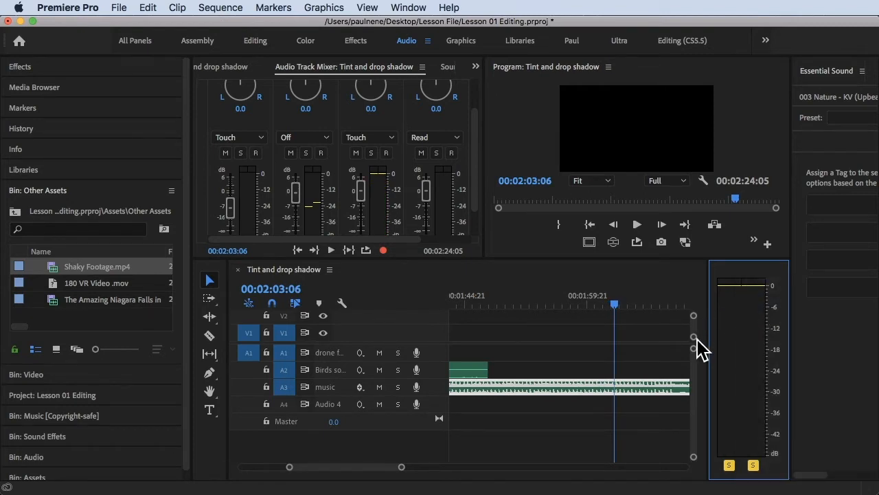
click(635, 224)
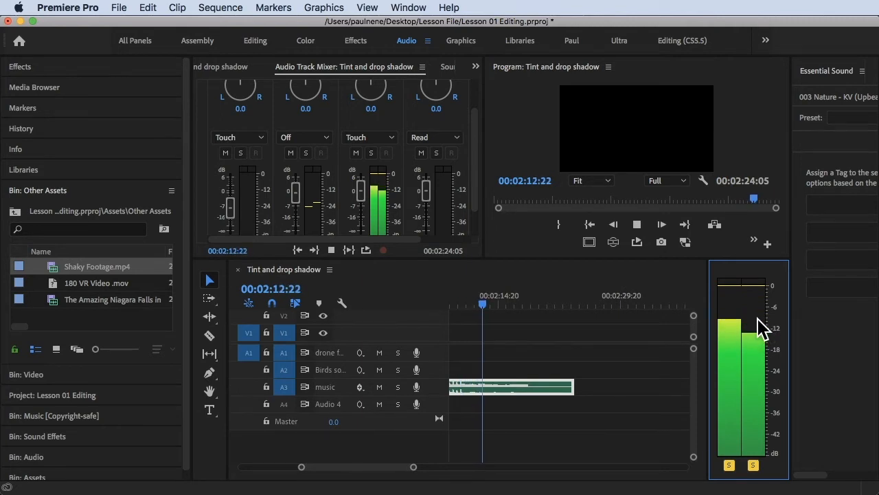
click(498, 295)
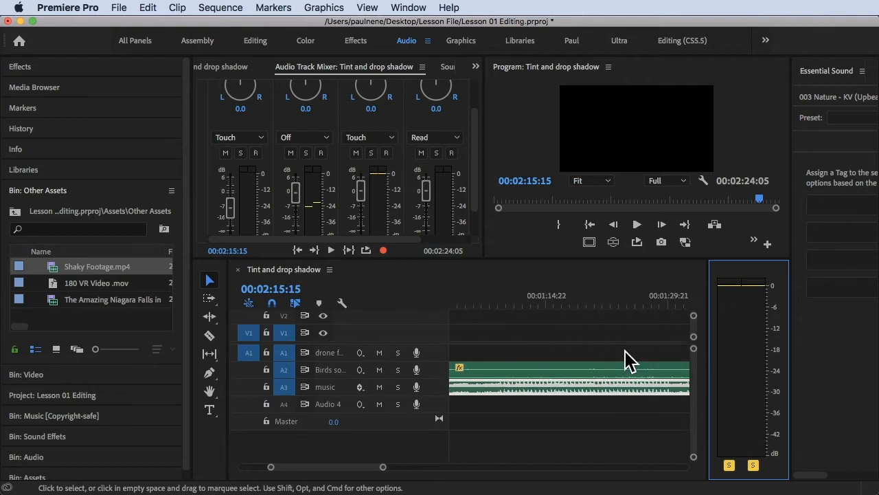
click(543, 302)
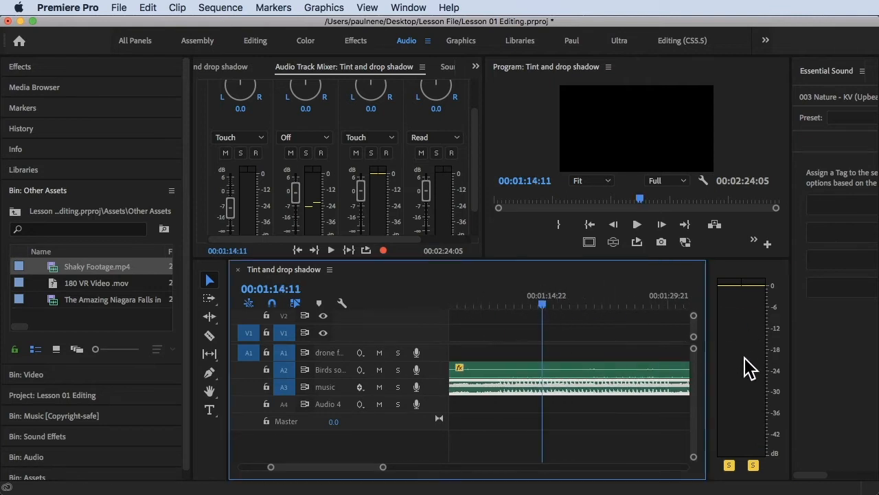
- Turn off Show Color Gradient so the meters show solid red, yellow and green bands
right_click(742, 364)
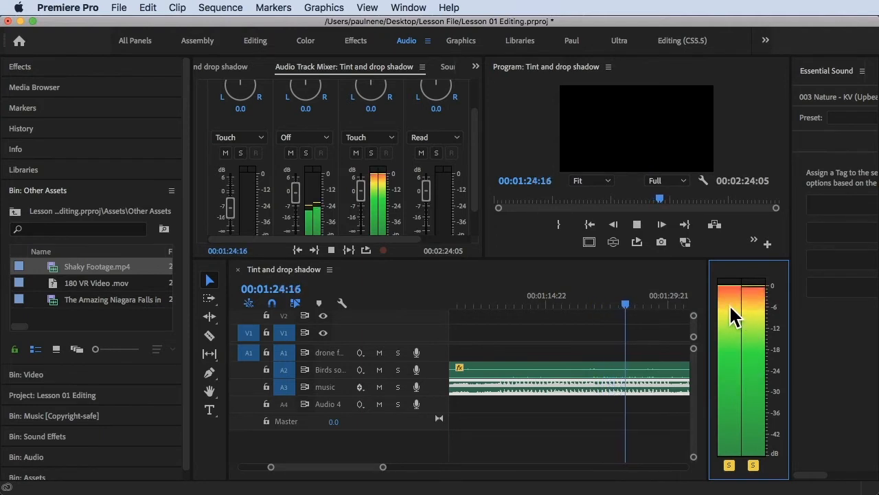
right_click(735, 316)
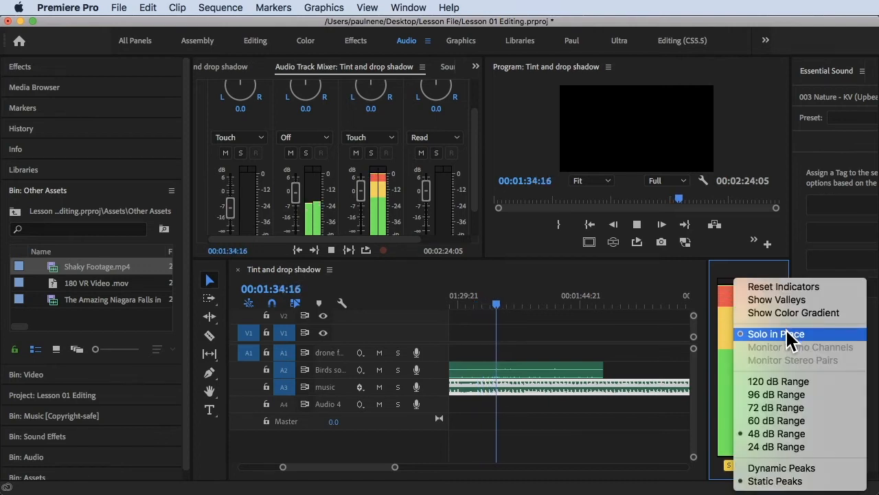
click(775, 334)
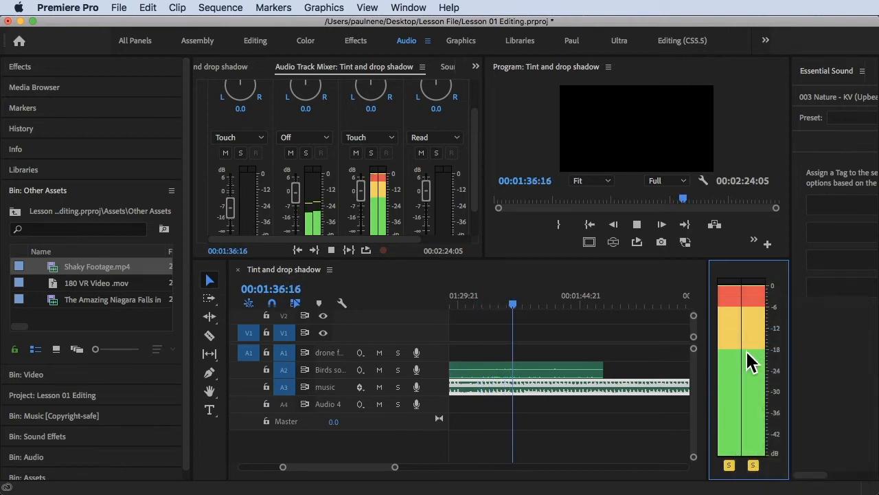
right_click(748, 360)
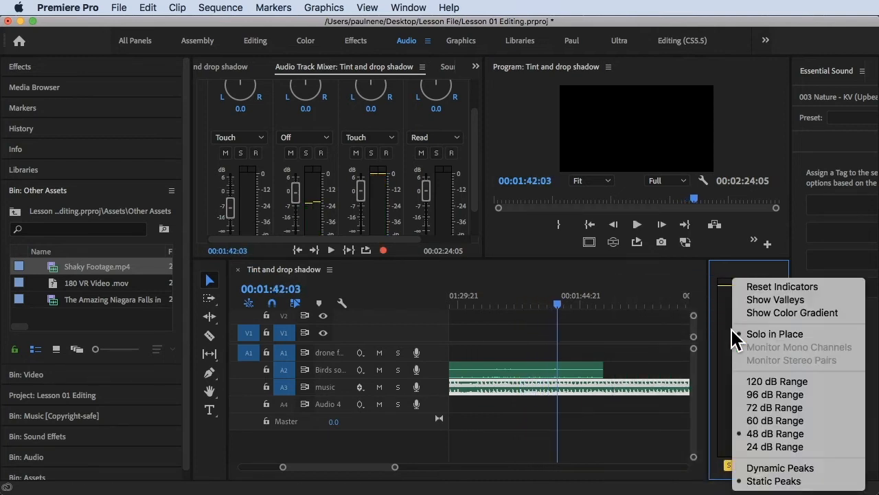
mouse_move(777, 380)
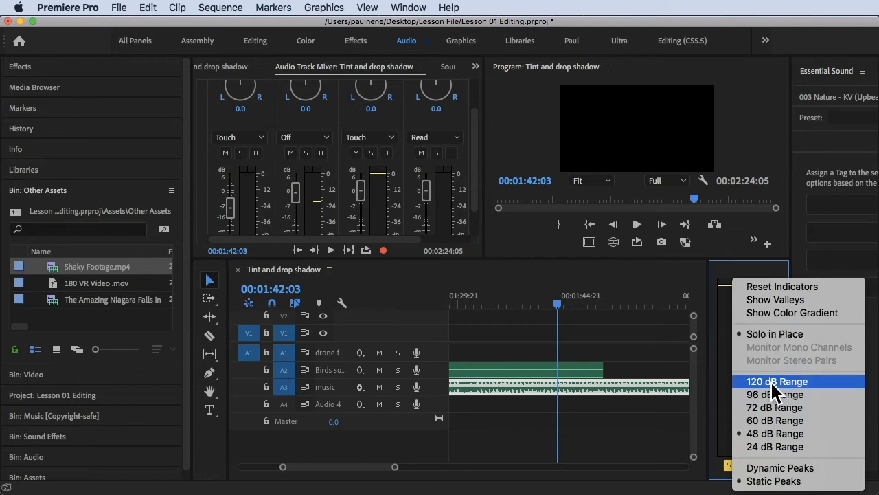
mouse_move(538, 409)
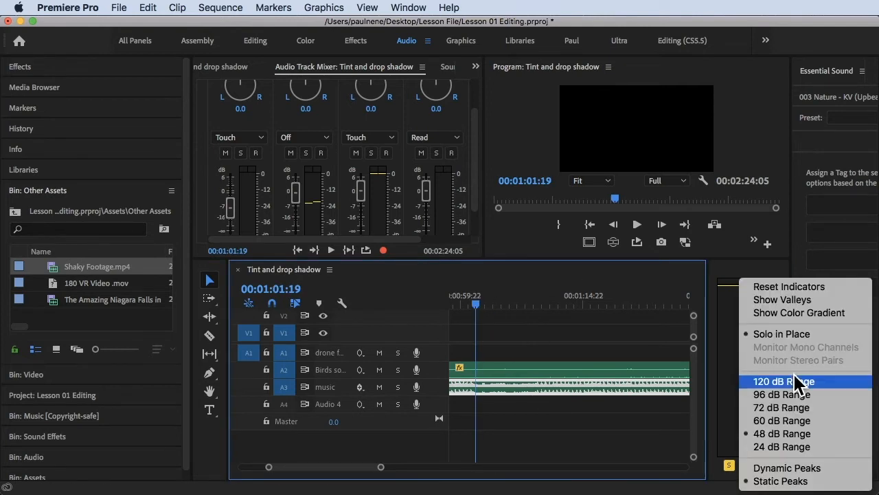
mouse_move(790, 407)
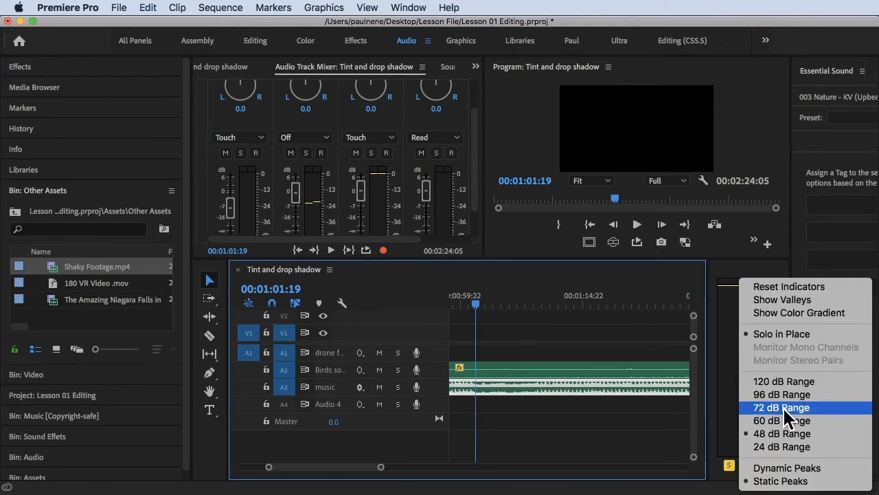
mouse_move(786, 447)
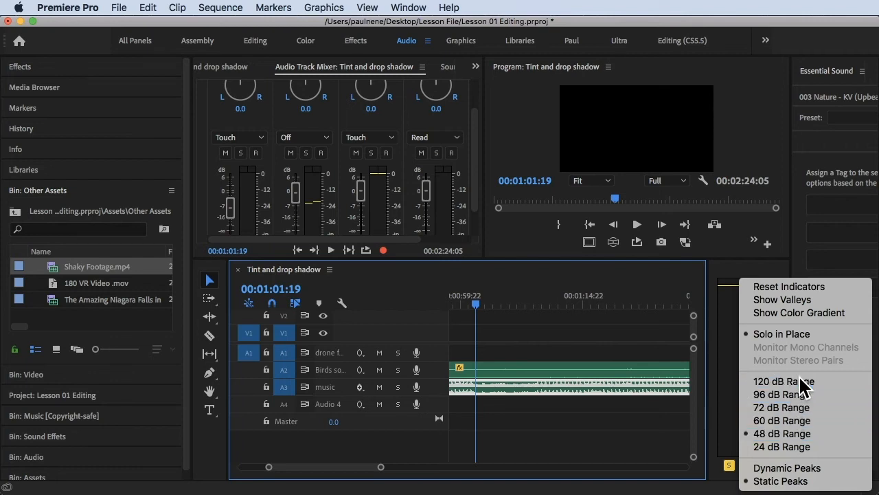
- Set the meters to 120 dB range, play back, then narrow to a 96 dB range
click(783, 381)
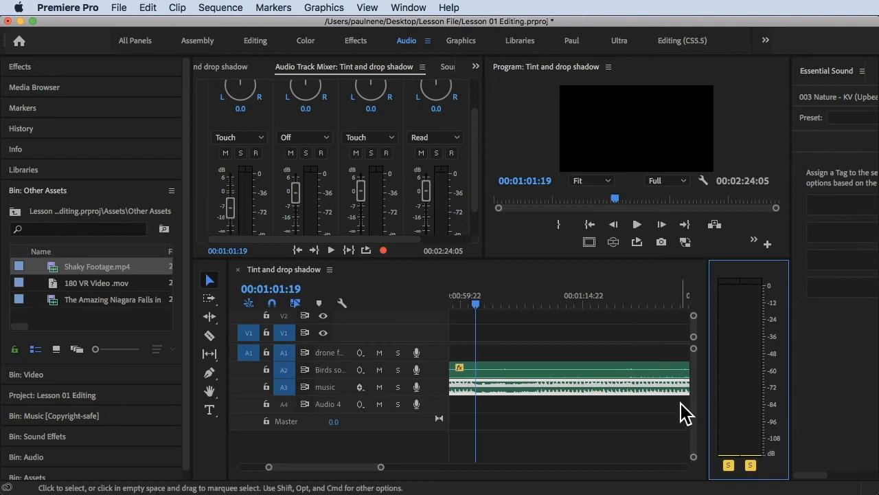
click(636, 224)
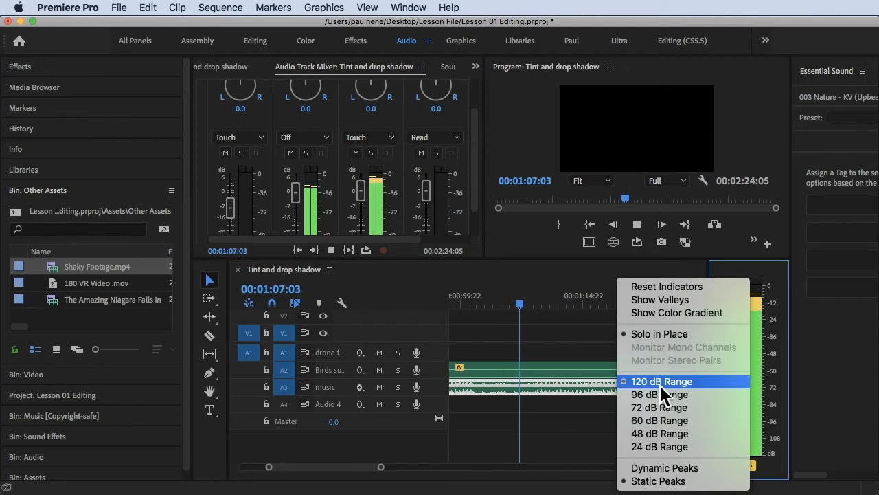
mouse_move(659, 393)
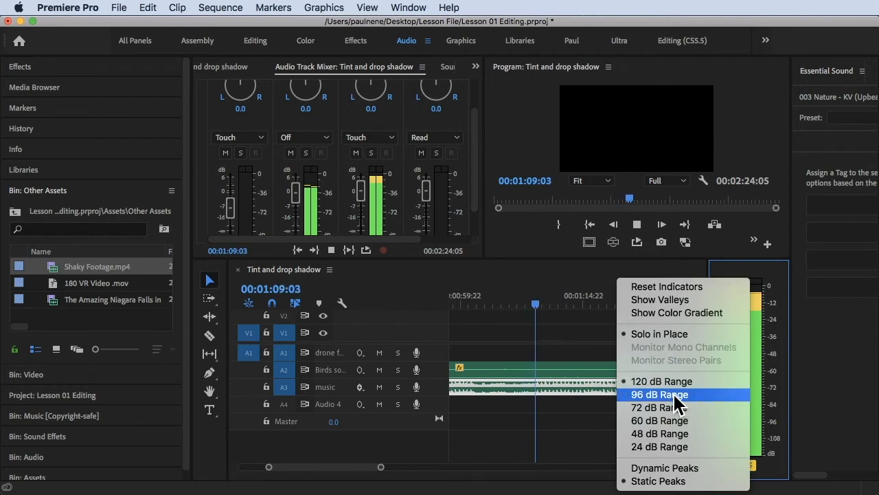
click(660, 393)
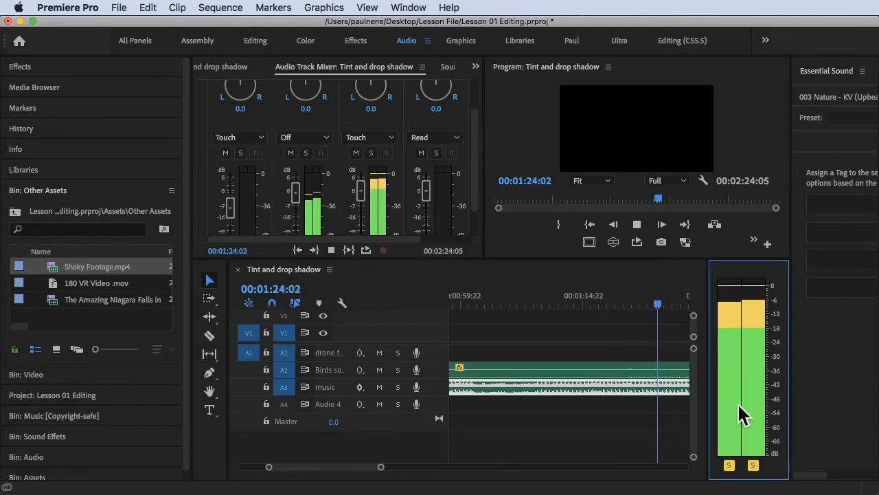
- Try the meters at 60 dB and then 24 dB range
right_click(744, 412)
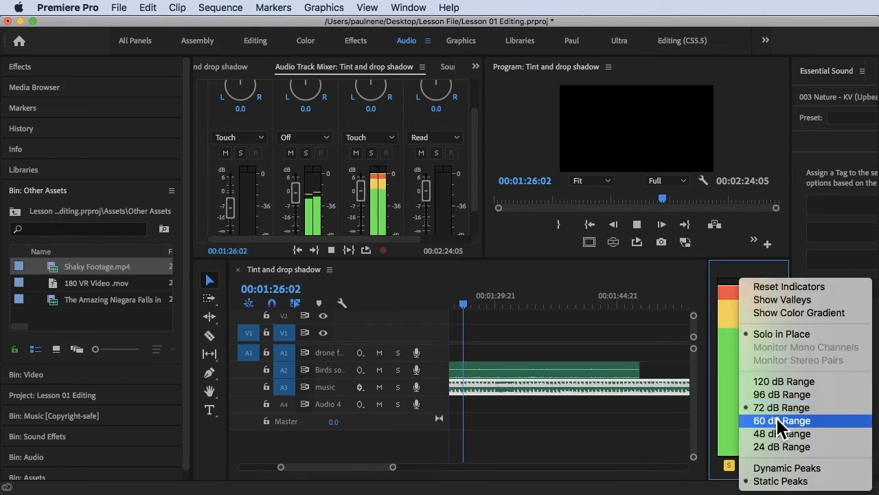
click(781, 421)
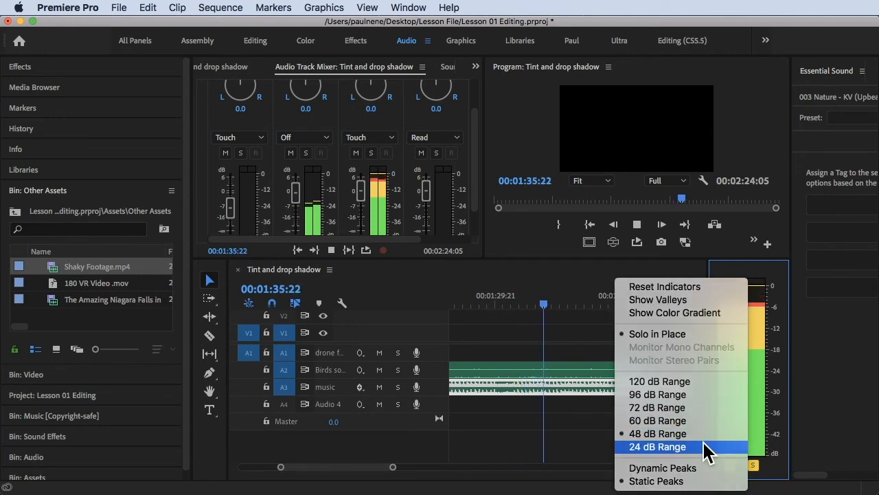
click(657, 447)
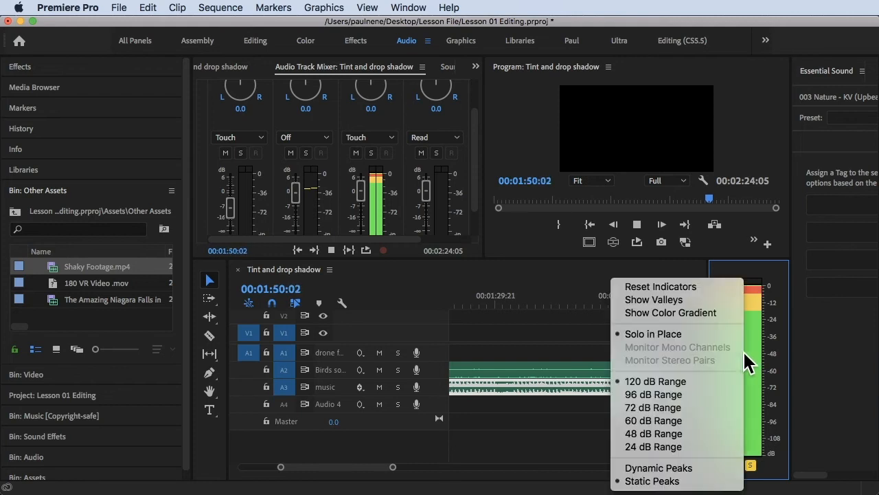
mouse_move(680, 440)
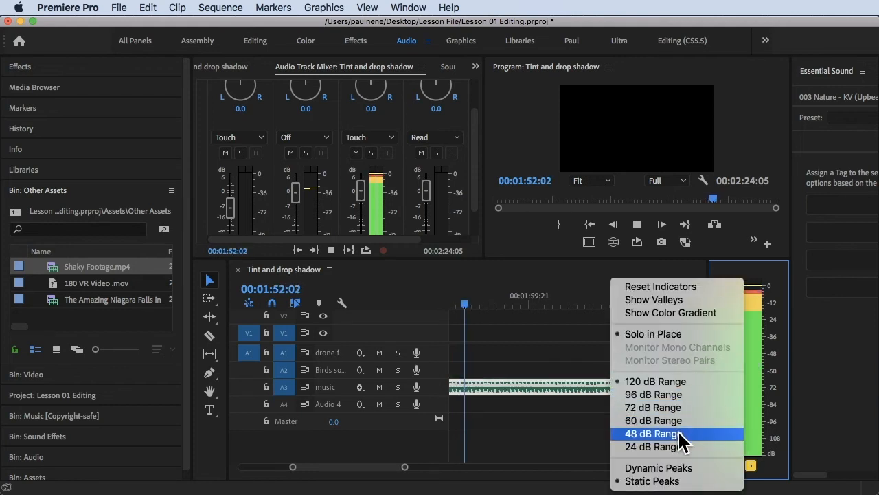
mouse_move(673, 314)
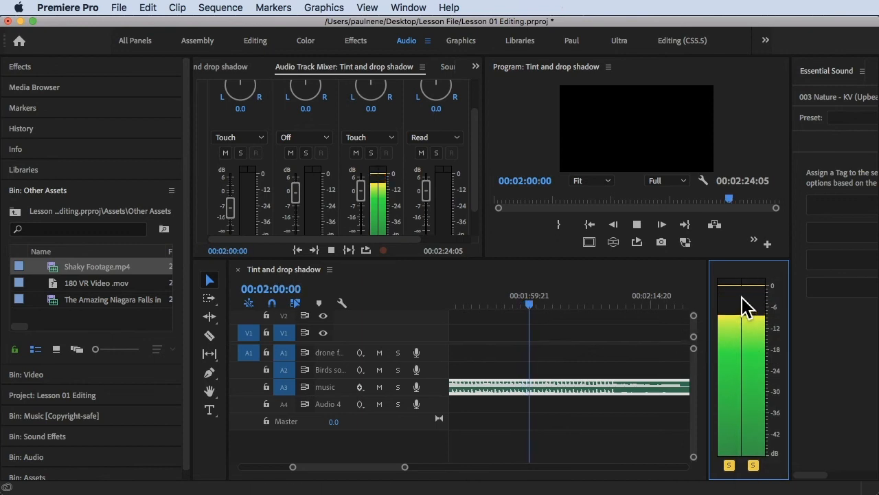
- Select the music clip and set its gain to an absolute value with Set Gain To
click(550, 305)
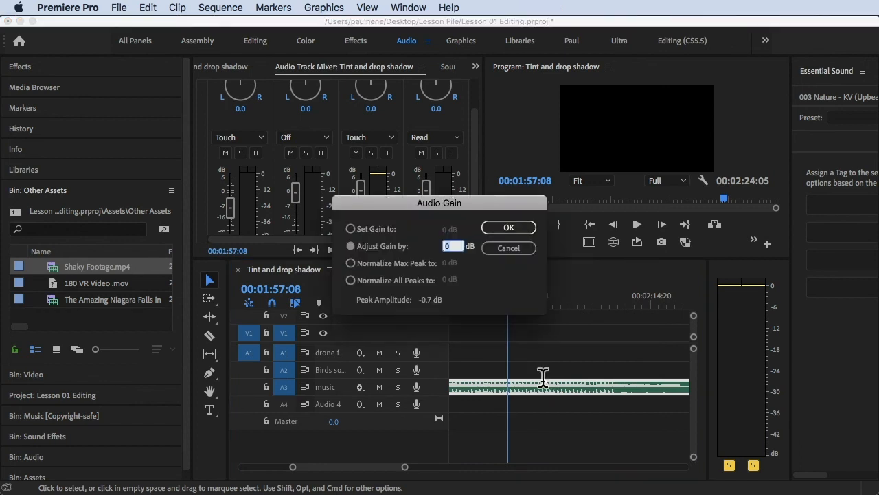
click(351, 228)
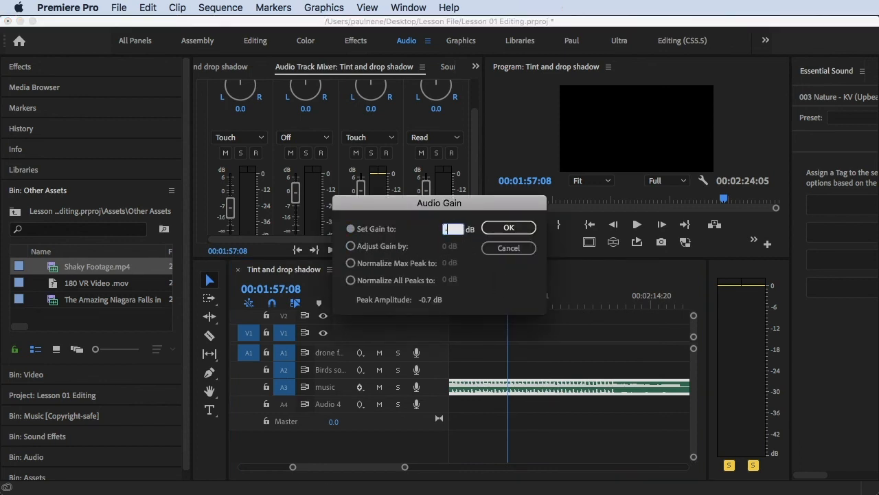
click(508, 228)
text(-4)
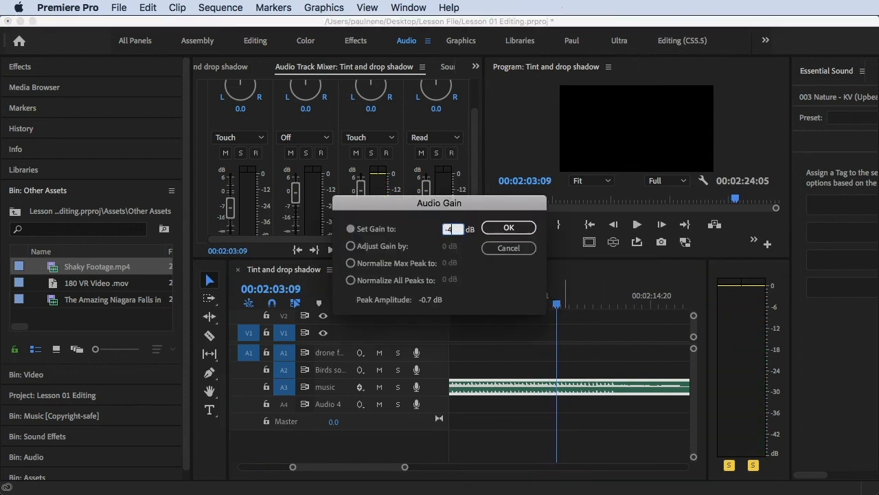
click(508, 228)
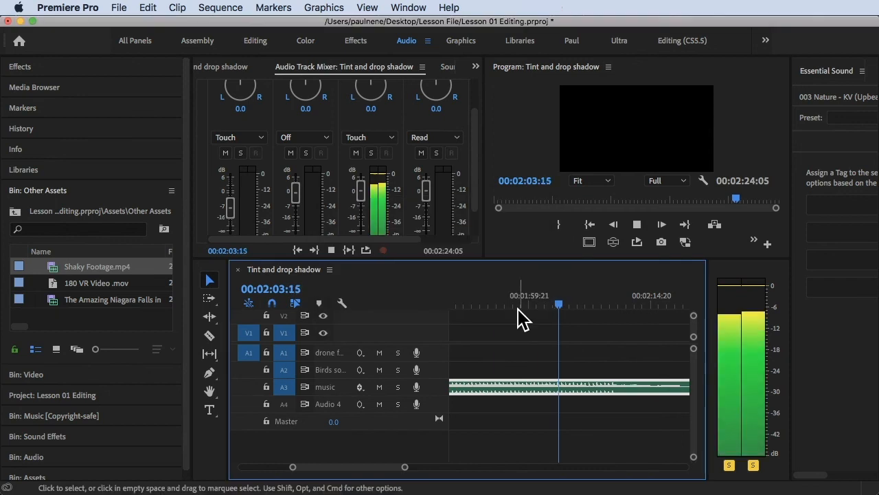